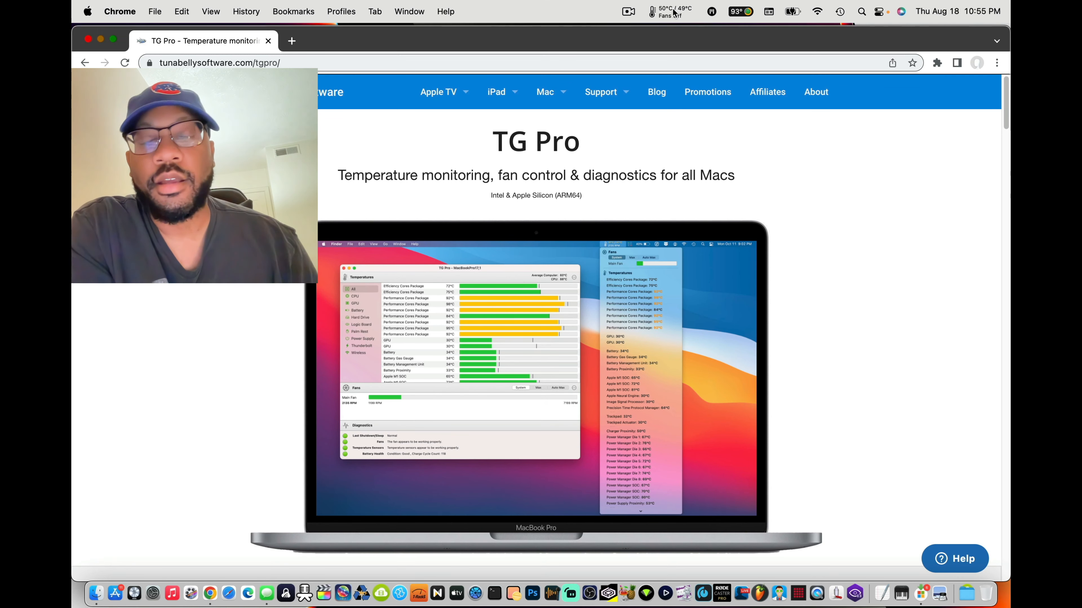
pyautogui.moveTo(668, 10)
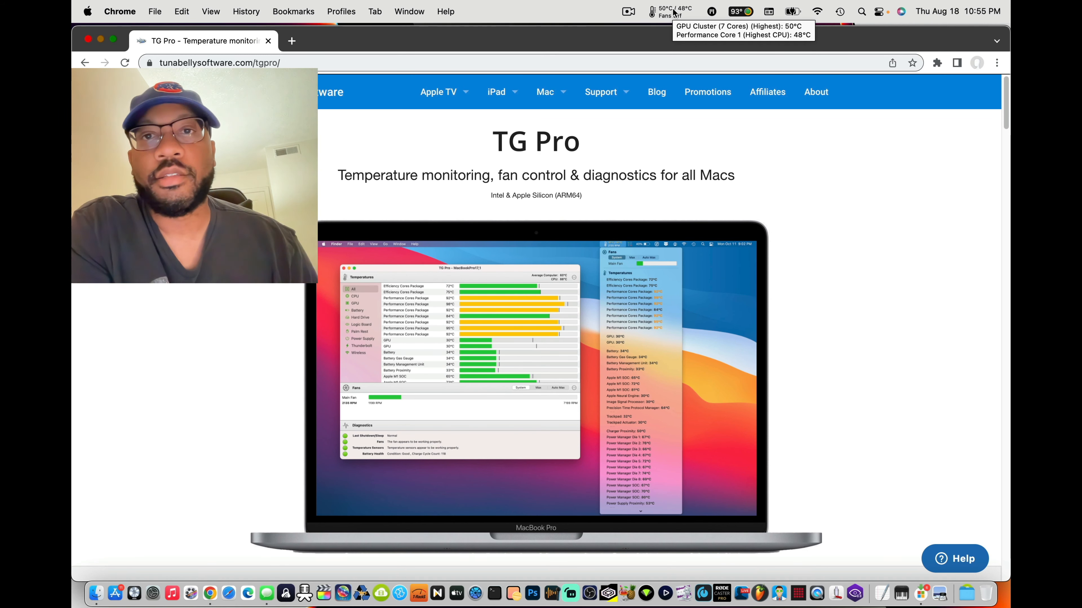
pyautogui.moveTo(642, 198)
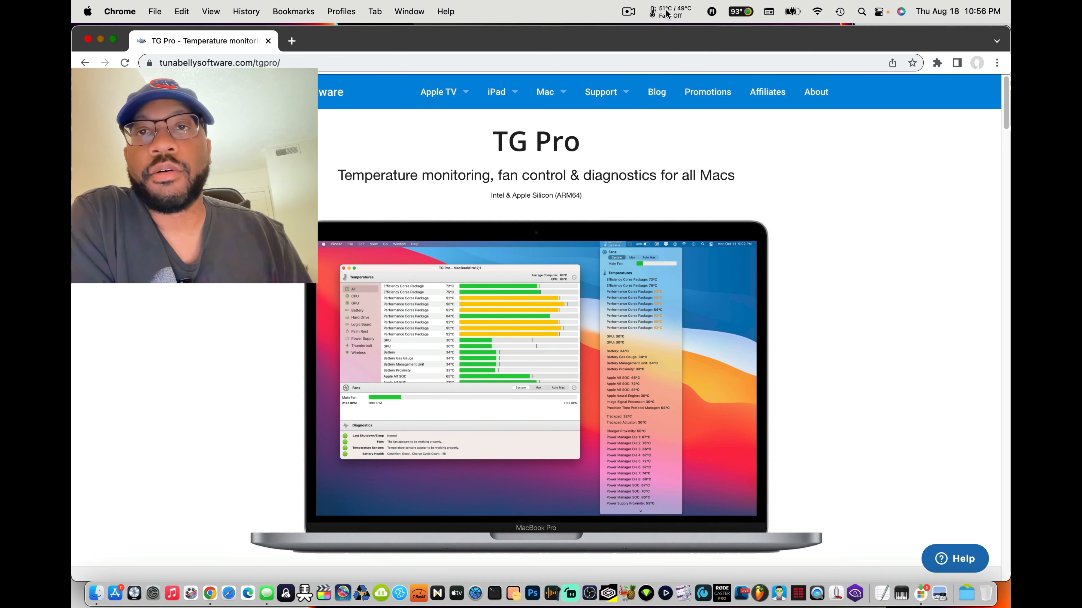
# - Show TG Pro's fan modes and sensor temperatures, then set both fans to Max mode
pyautogui.click(669, 12)
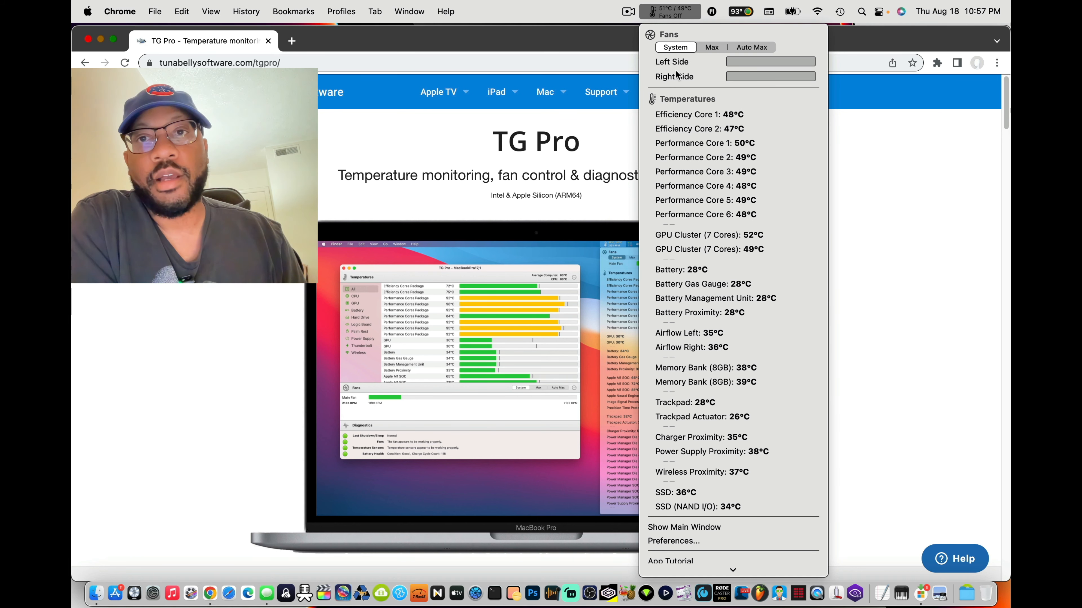
pyautogui.moveTo(698, 128)
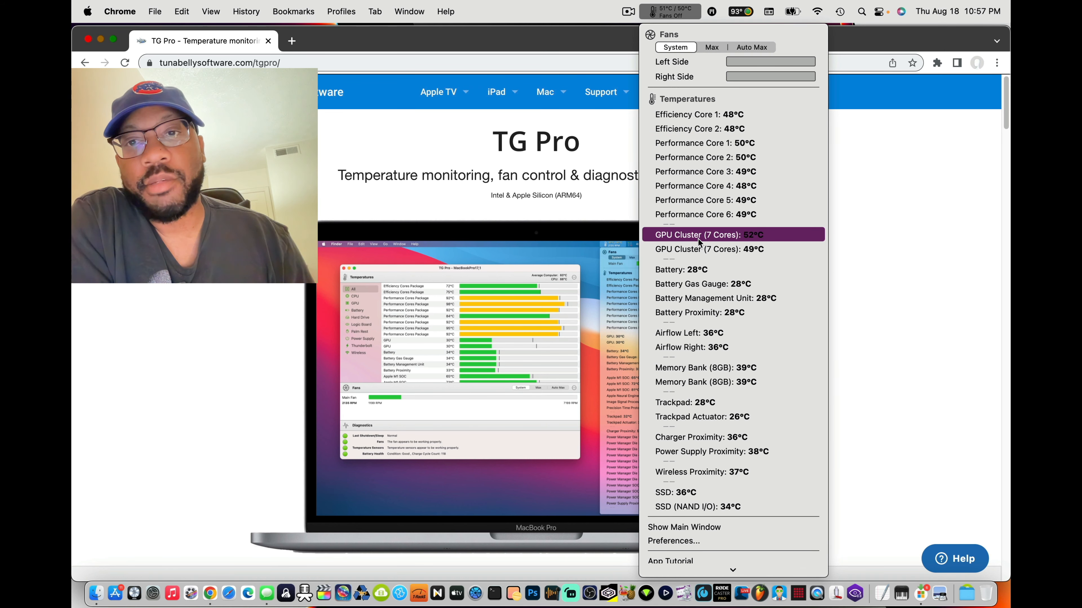
pyautogui.moveTo(715, 156)
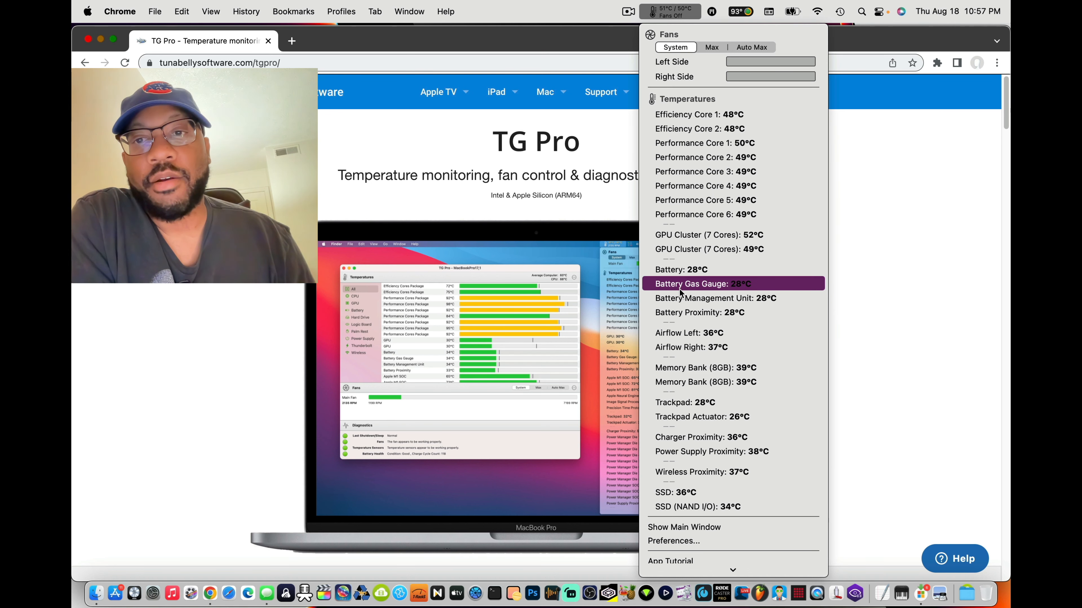
pyautogui.moveTo(668, 327)
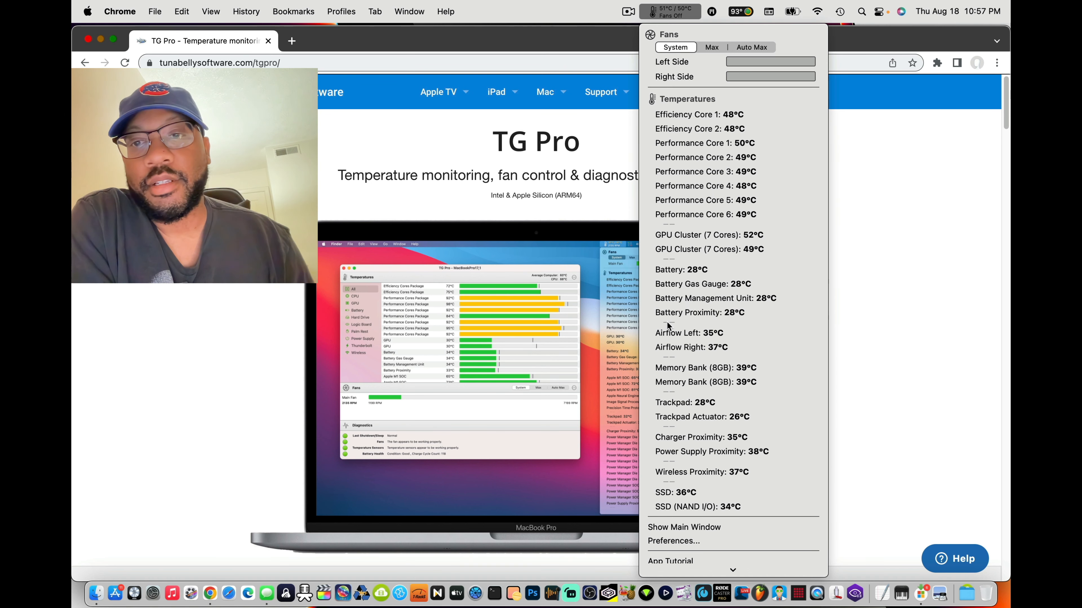
pyautogui.moveTo(668, 347)
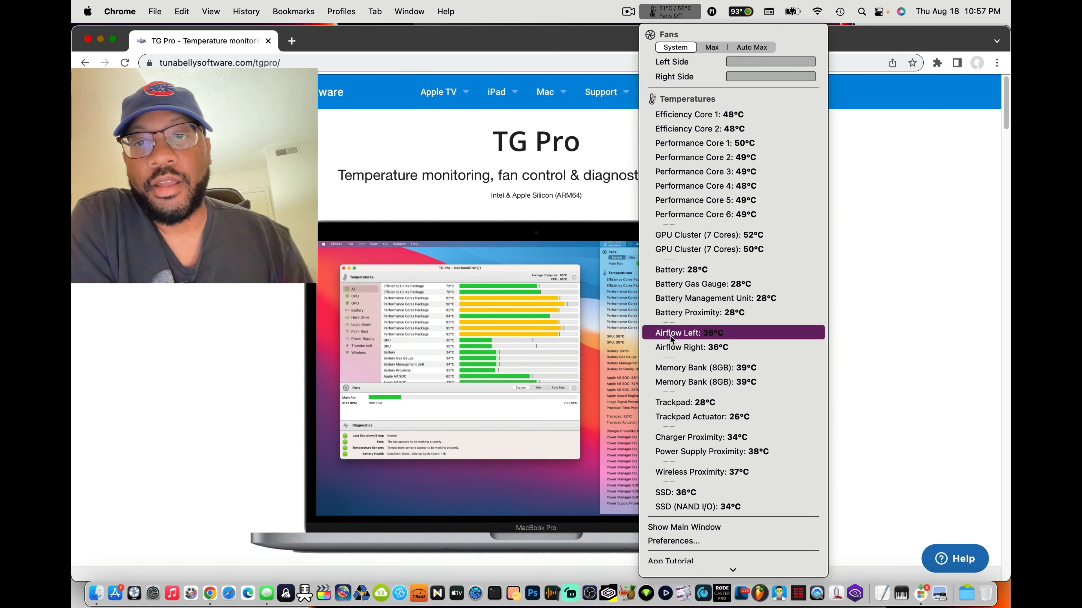
pyautogui.moveTo(670, 347)
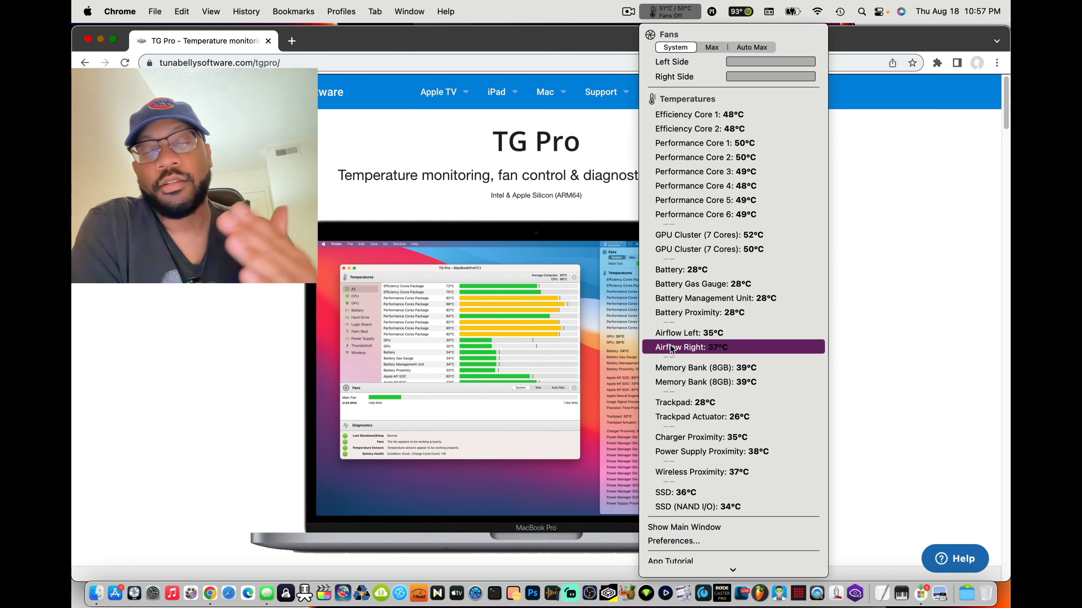
pyautogui.moveTo(680, 332)
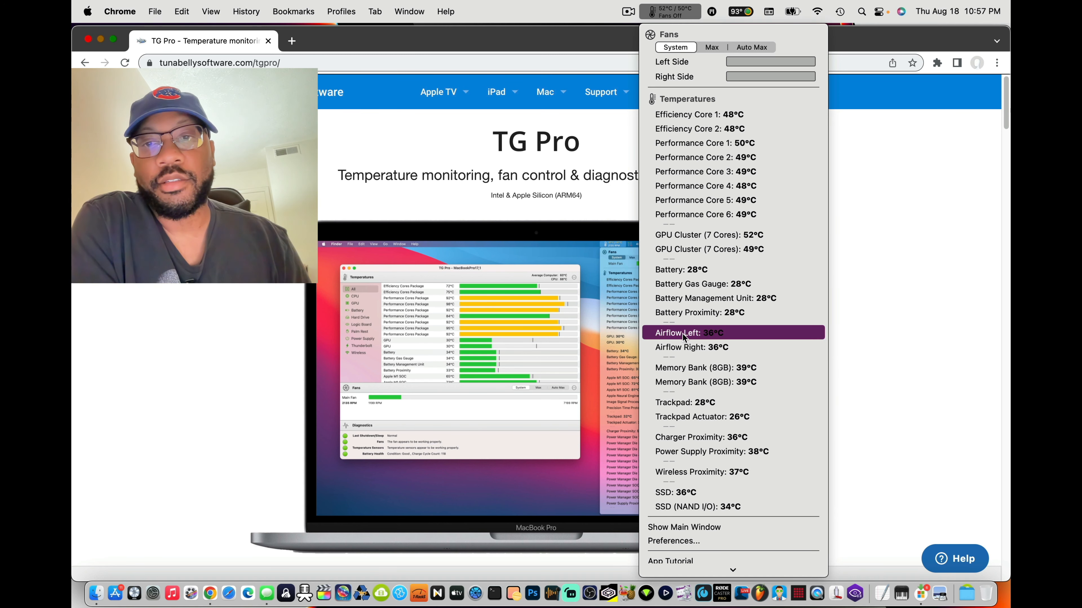
pyautogui.moveTo(688, 348)
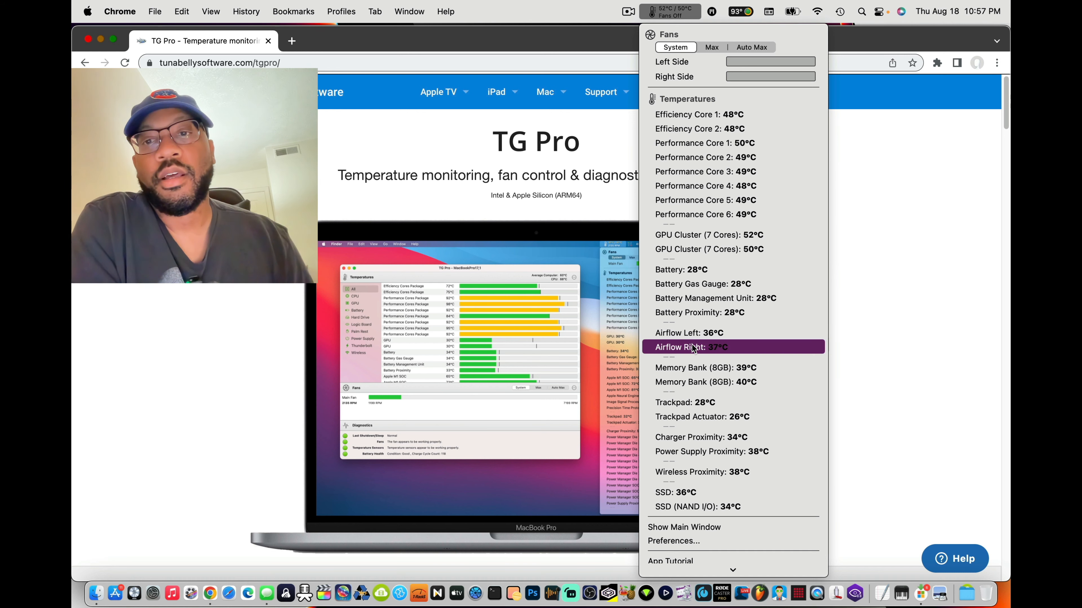
pyautogui.moveTo(692, 403)
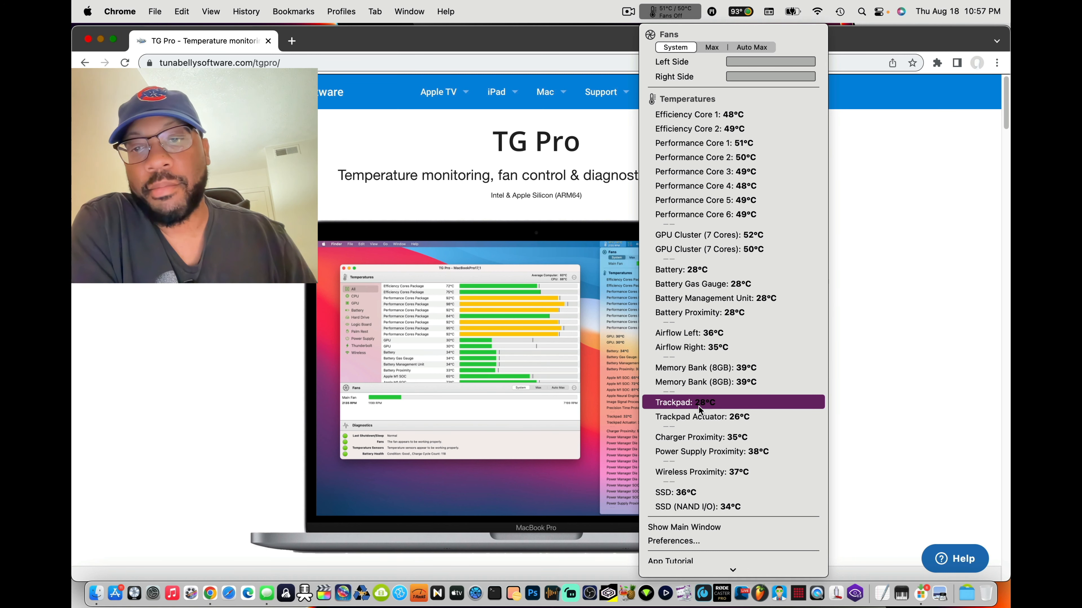
pyautogui.moveTo(732, 492)
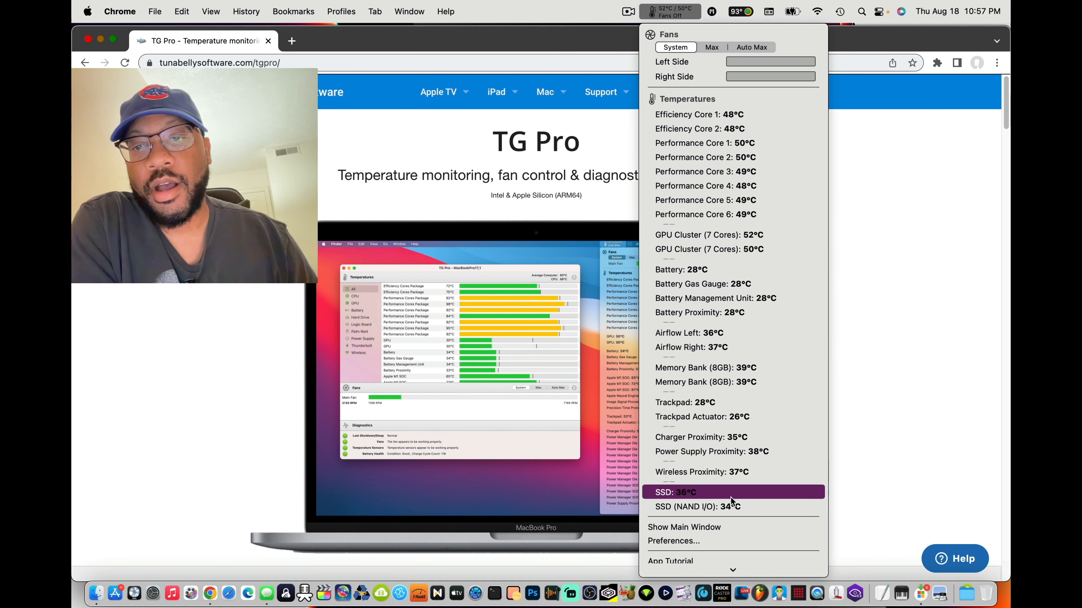
pyautogui.moveTo(690, 507)
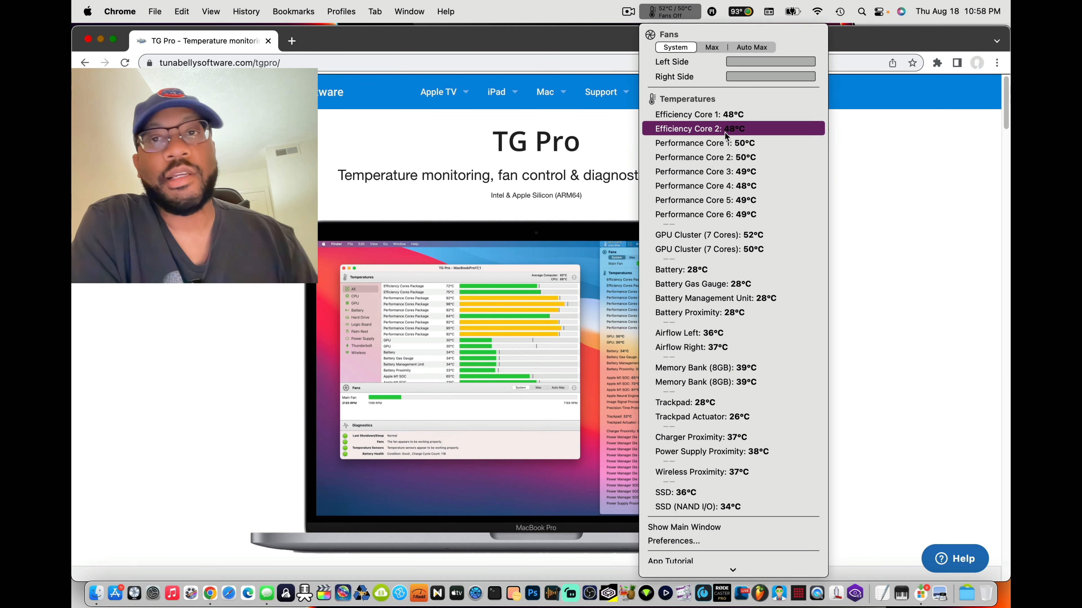
pyautogui.moveTo(766, 395)
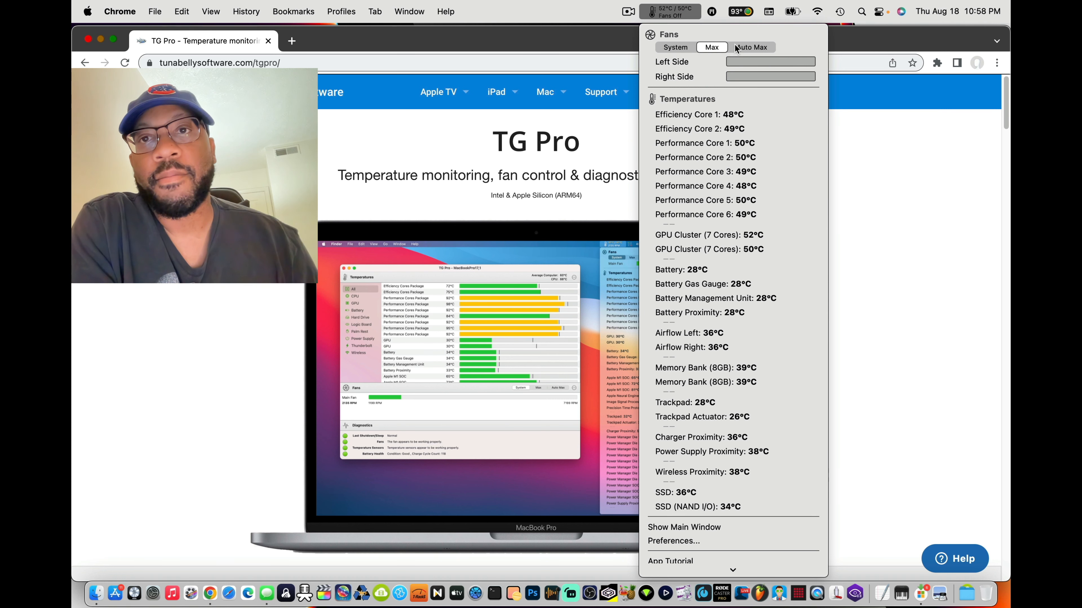
pyautogui.click(711, 46)
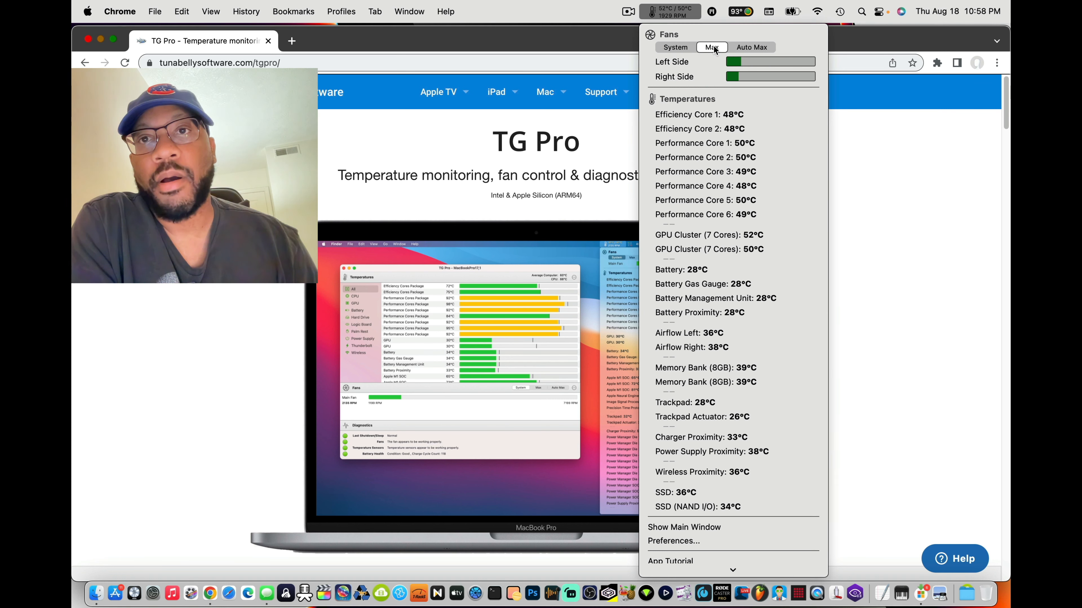
pyautogui.click(711, 47)
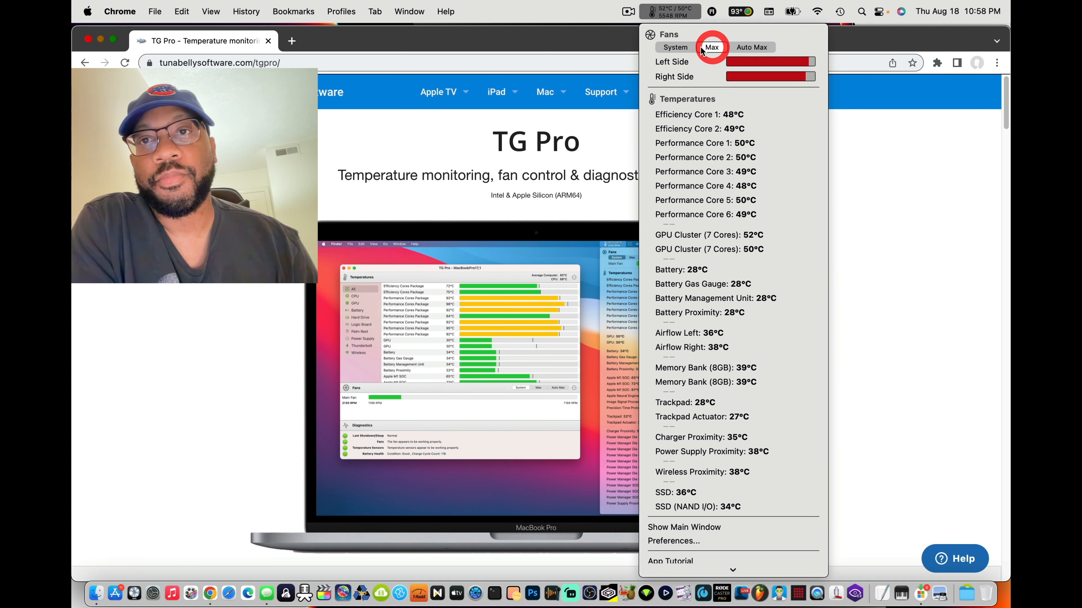
# - Switch the fans from Max back to System mode
pyautogui.click(675, 47)
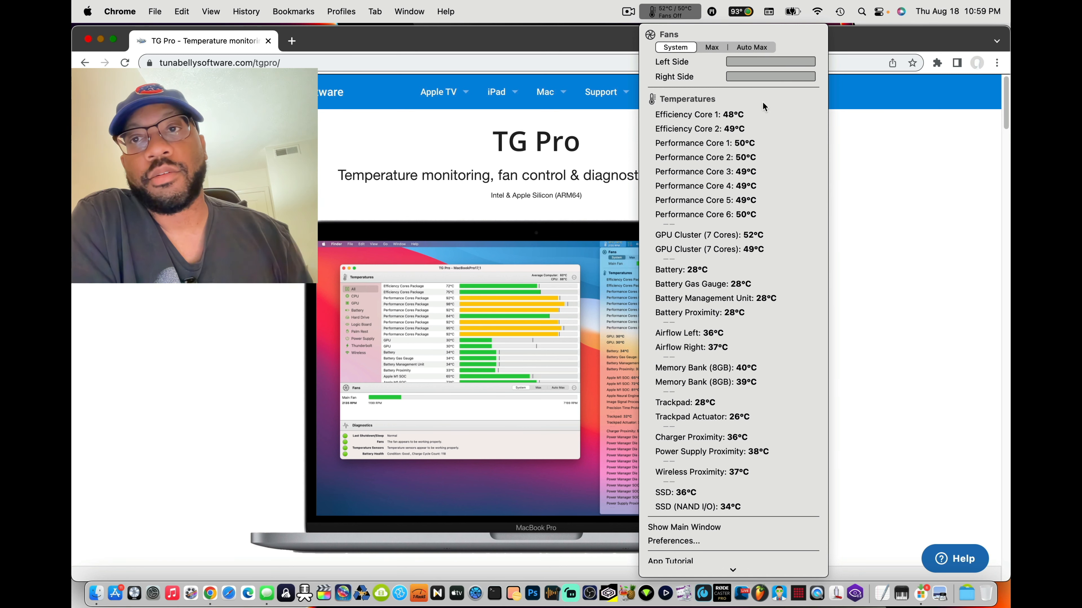
pyautogui.moveTo(764, 72)
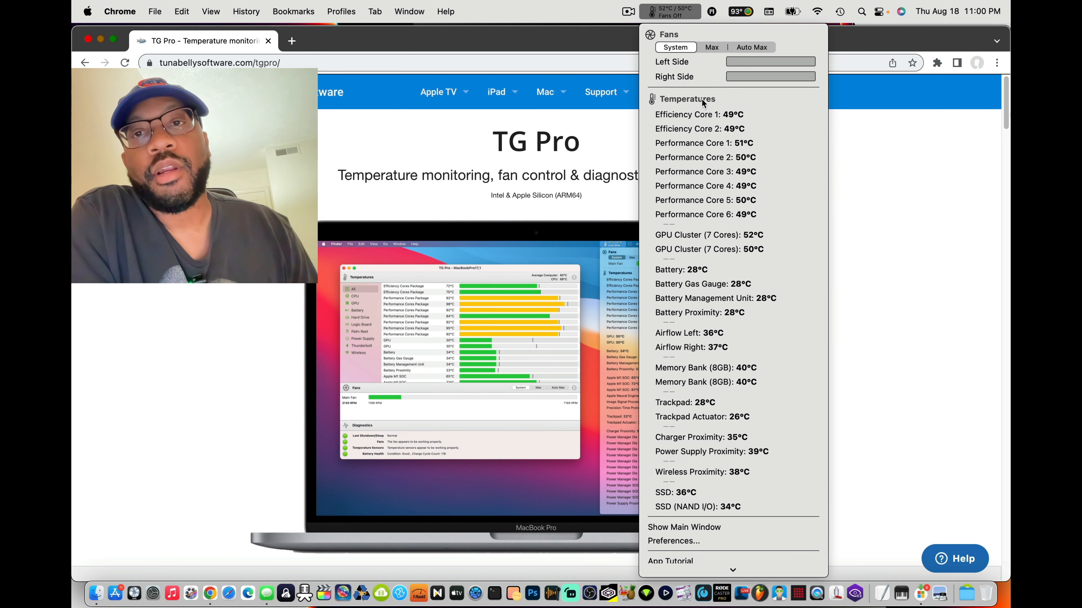
pyautogui.moveTo(733, 171)
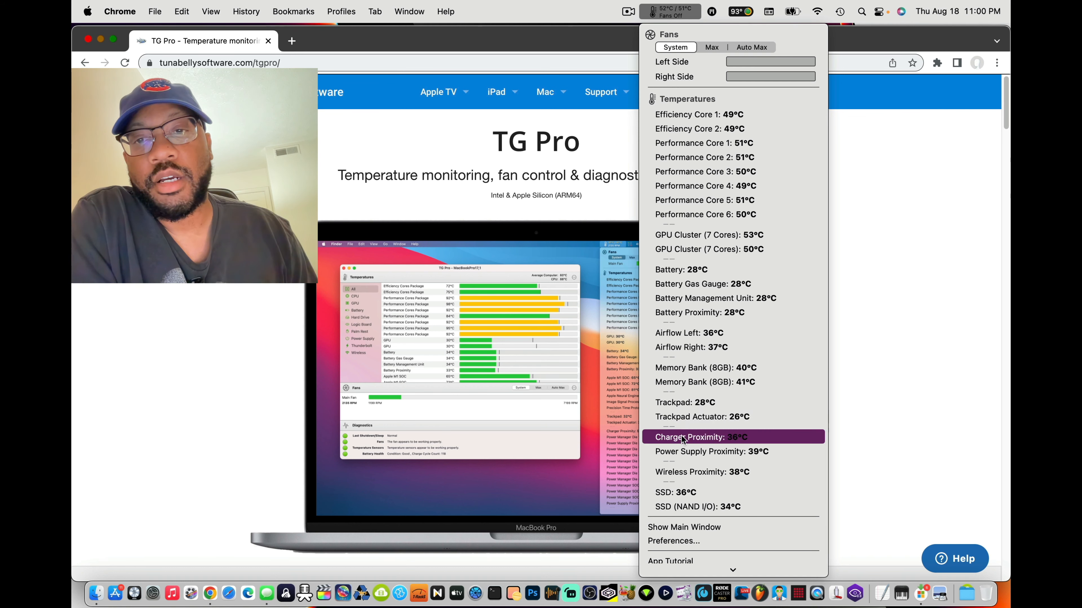
pyautogui.moveTo(711, 284)
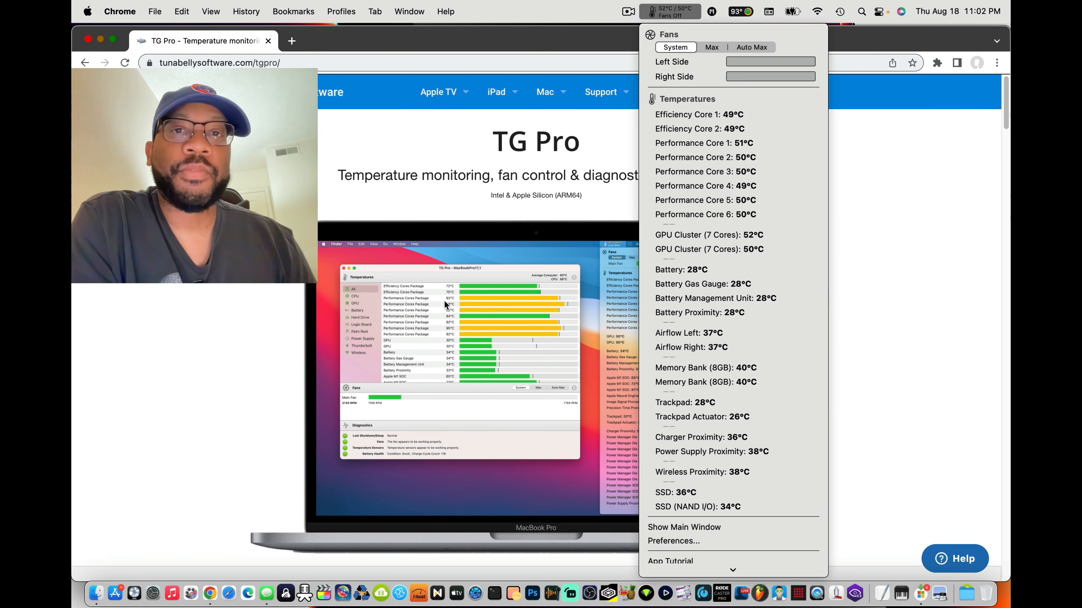
# - Close the TG Pro dropdown and scroll the webpage to the Download/Buy section with the US$10.00 price
pyautogui.click(471, 156)
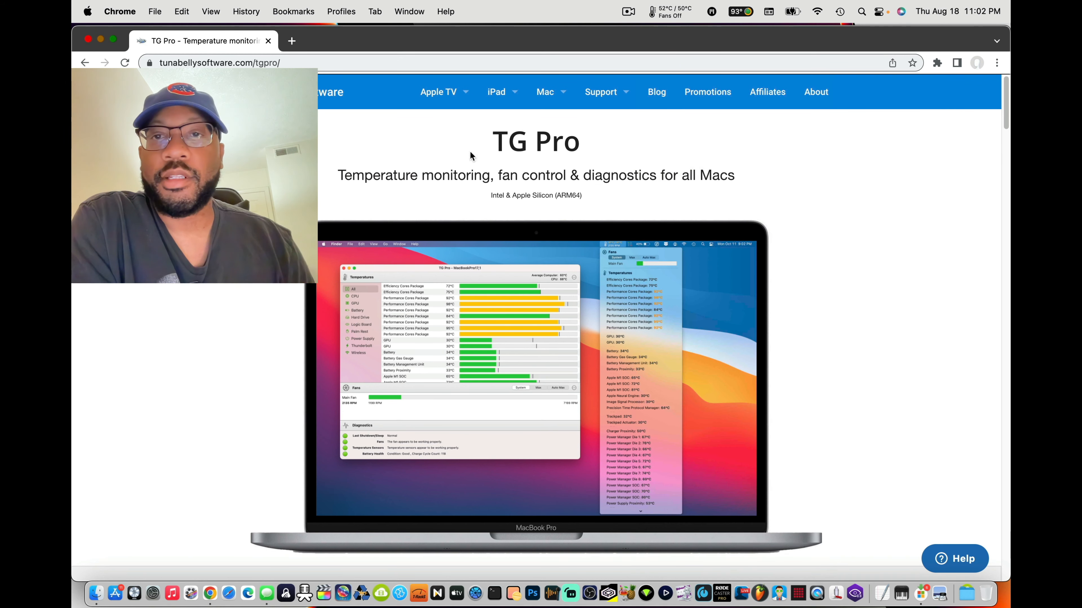
pyautogui.moveTo(1000, 164)
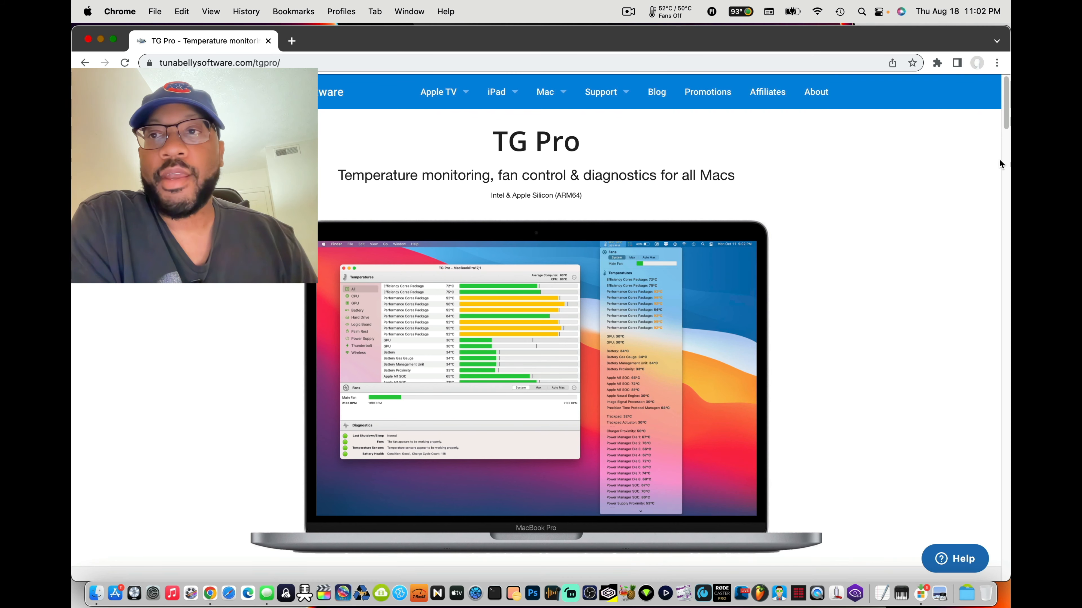
pyautogui.scroll(-3)
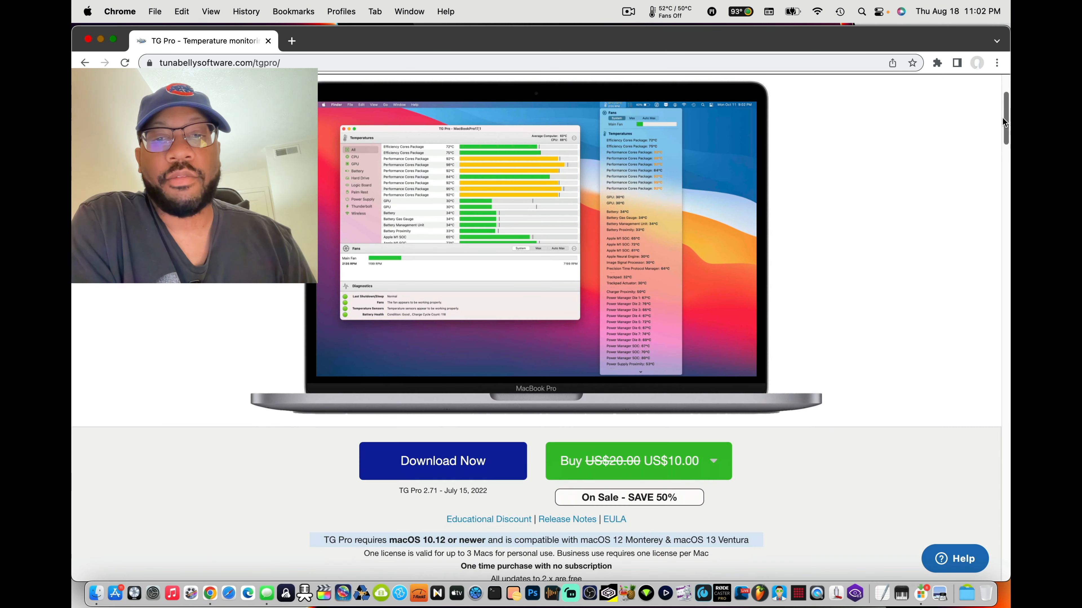
pyautogui.scroll(-3)
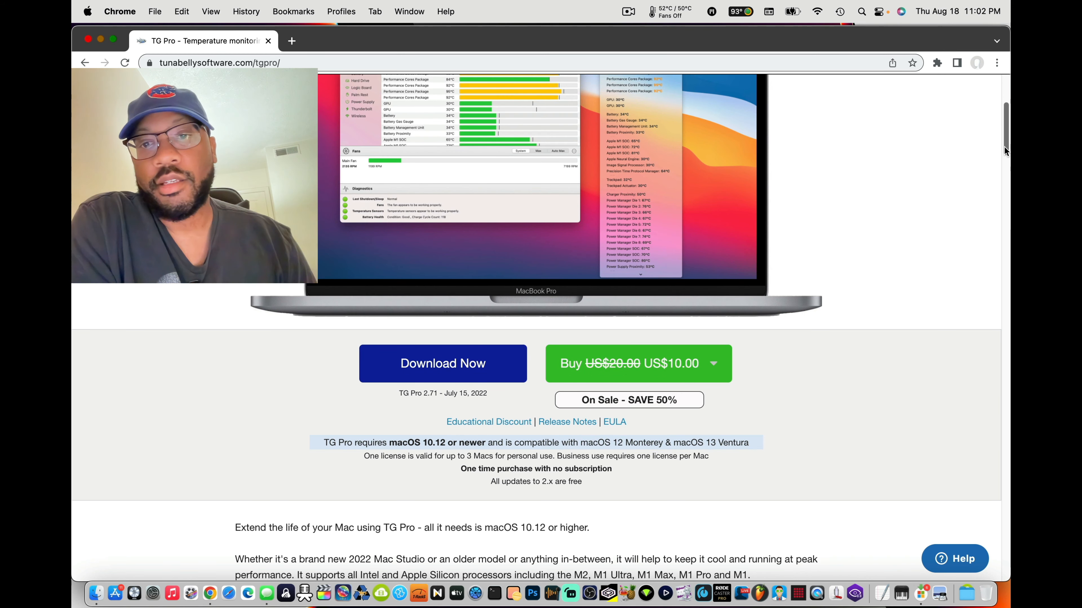
pyautogui.scroll(-3)
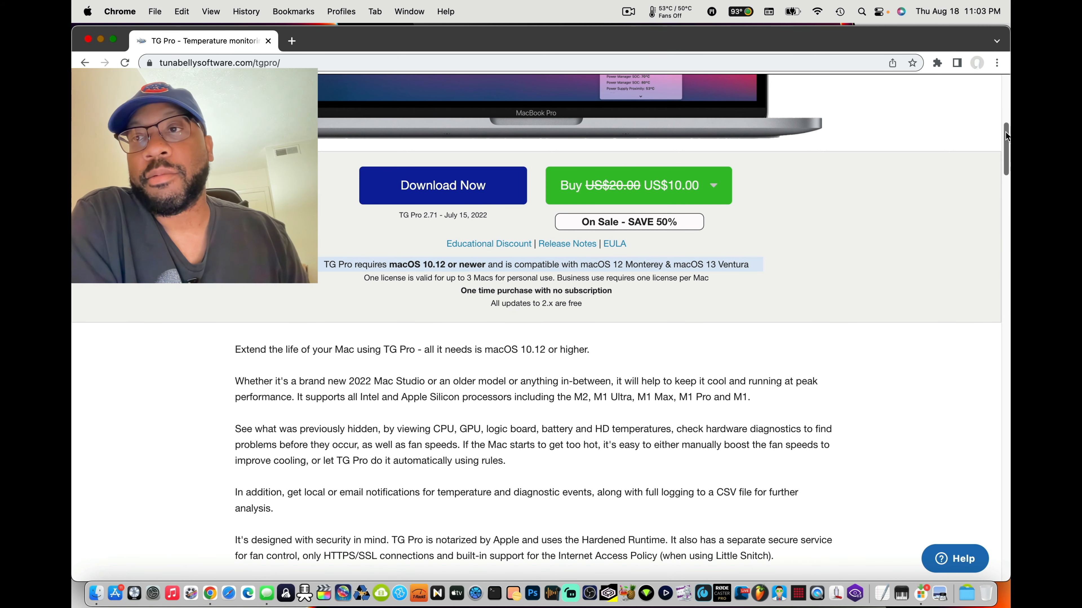
# - Scroll the TG Pro page back up to its title and screenshot
pyautogui.scroll(3)
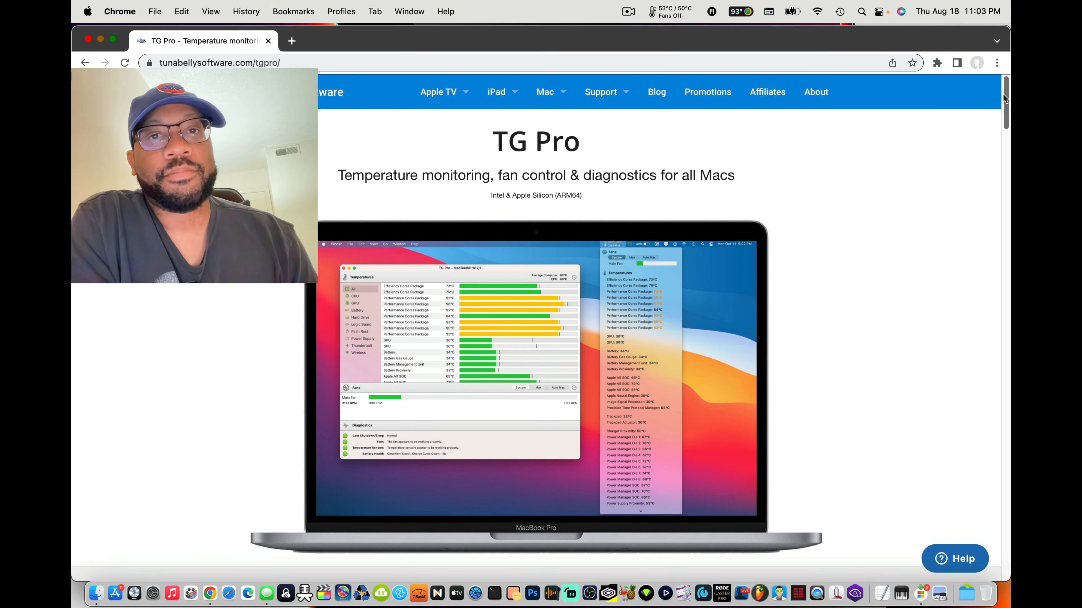
pyautogui.moveTo(690, 114)
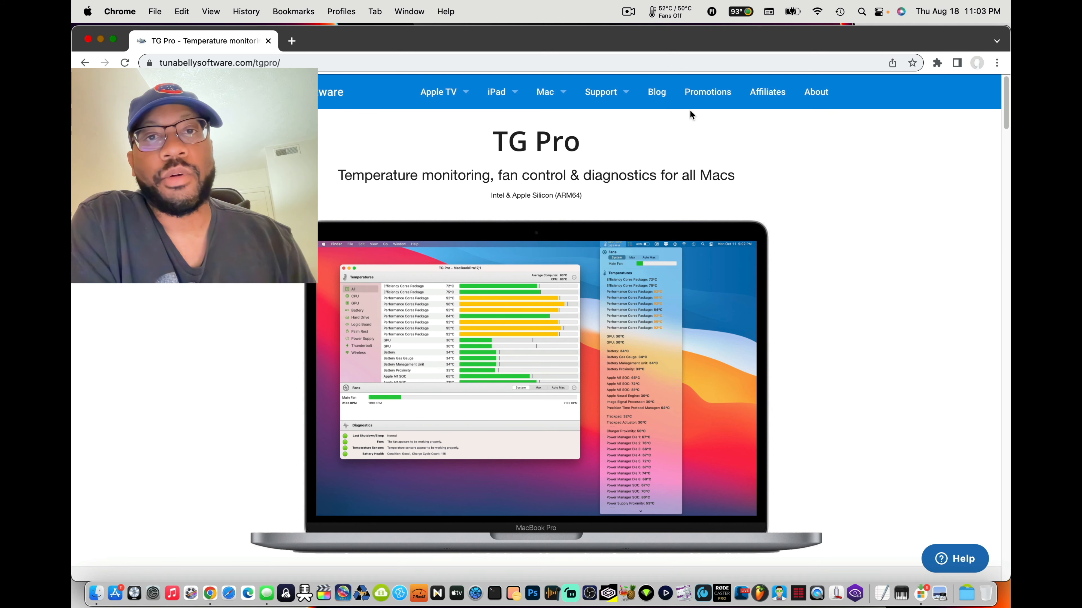
pyautogui.click(438, 92)
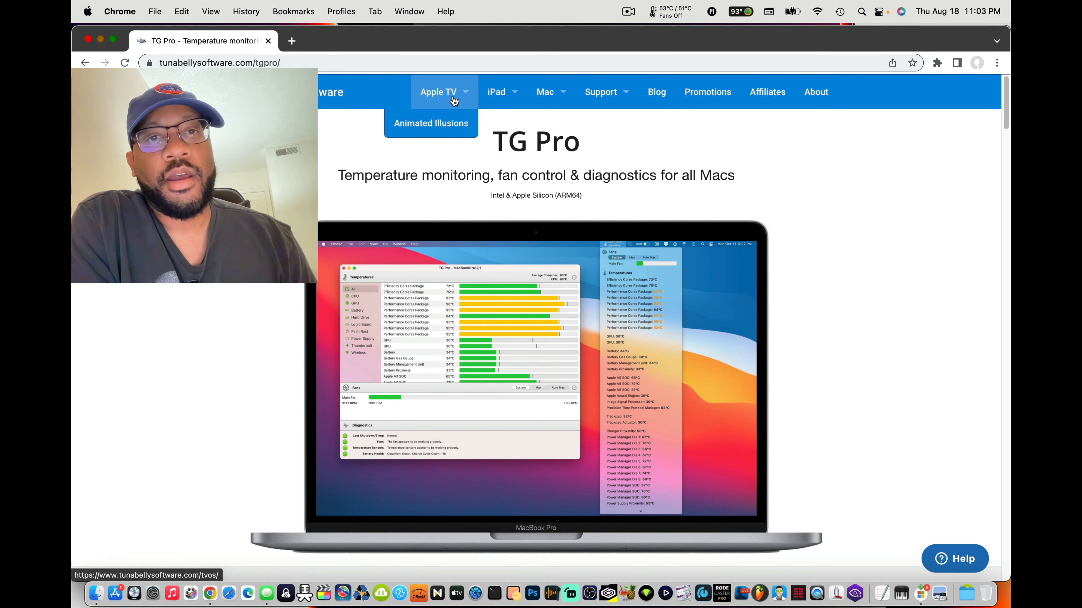
pyautogui.click(544, 91)
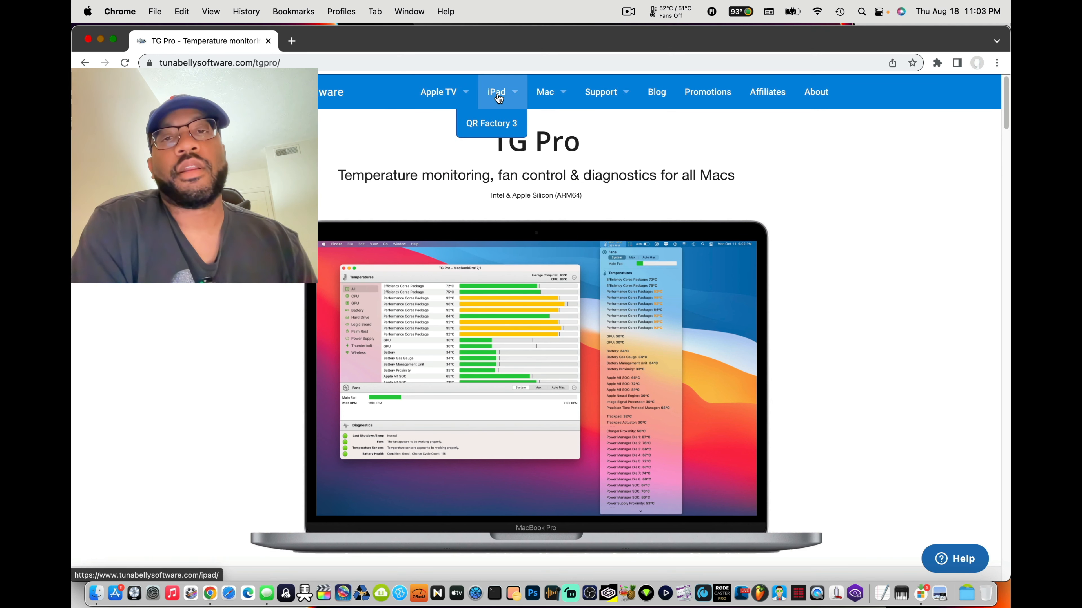
pyautogui.moveTo(627, 152)
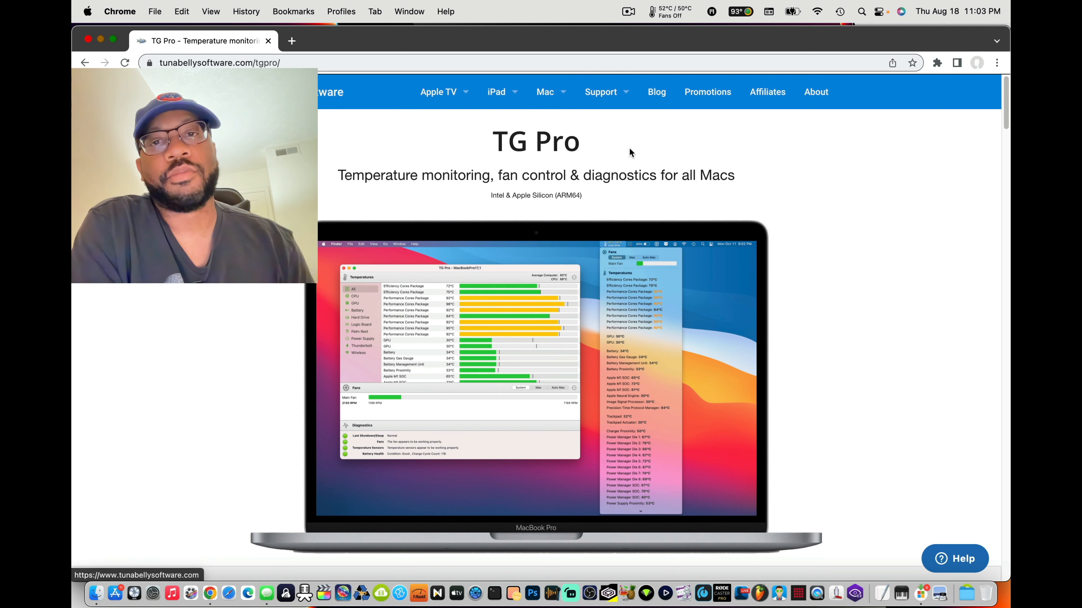
pyautogui.moveTo(661, 158)
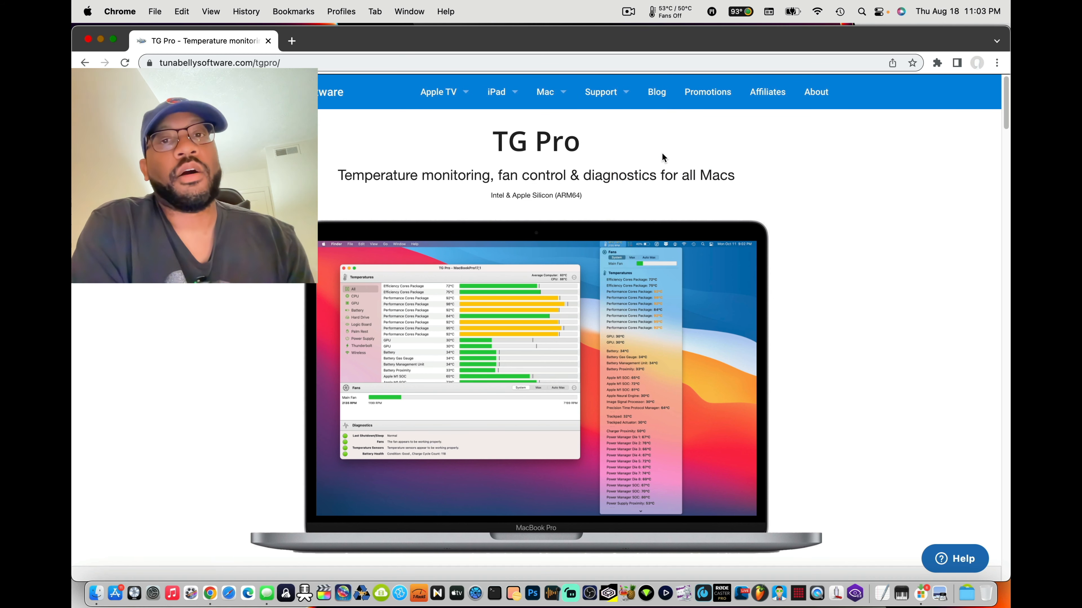